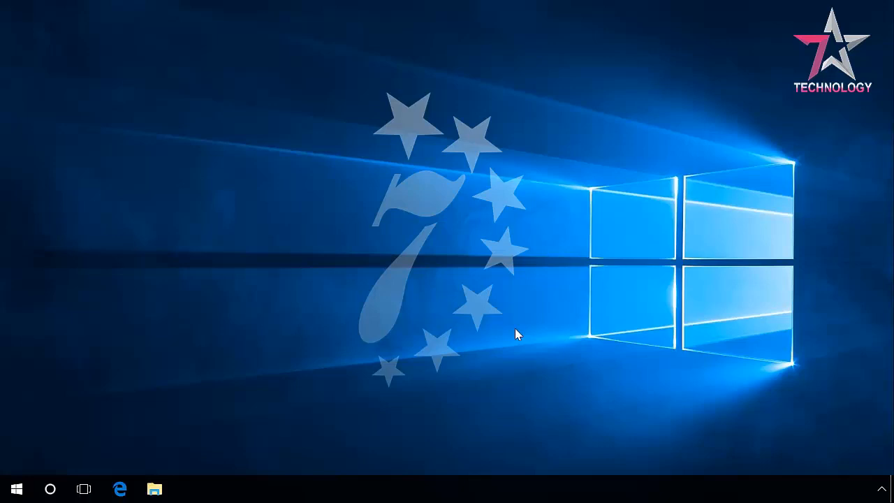
In Edge, search Google for 'visual c++ 2015' and open the Redistributable Update 3 RC result.
{"action": "left_click", "coordinate": [120, 489]}
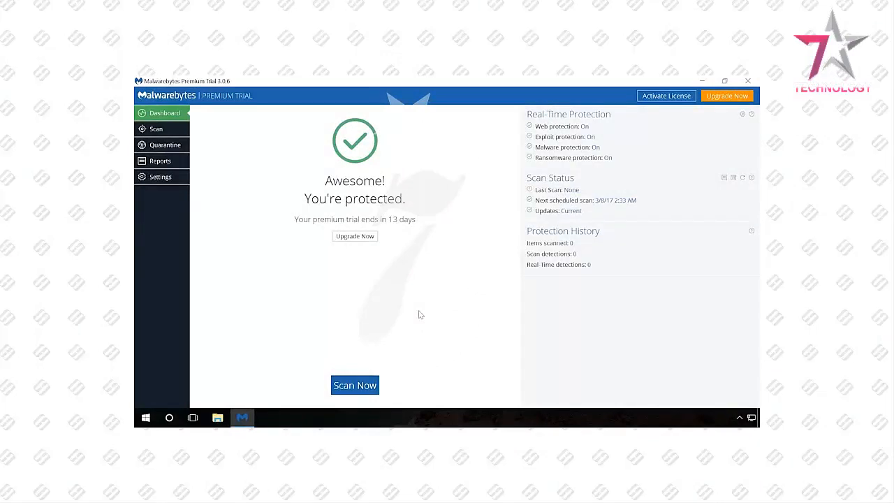
{"action": "left_click", "coordinate": [354, 385]}
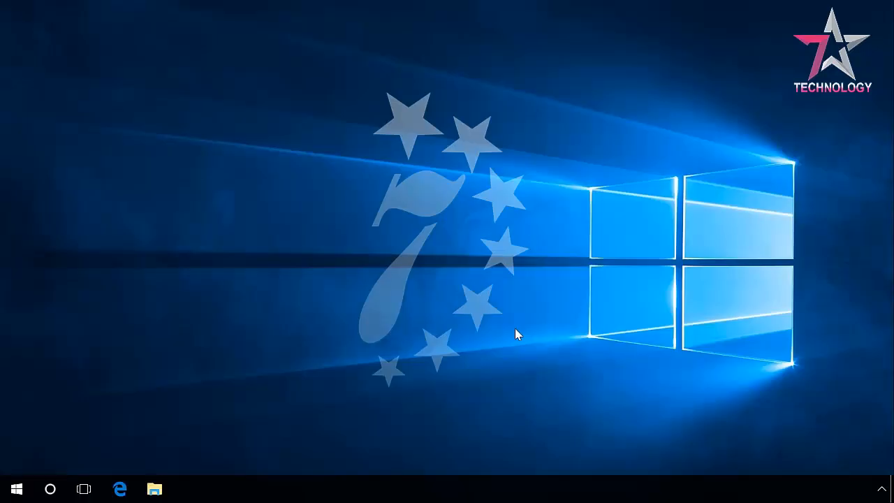
{"action": "left_click", "coordinate": [119, 488]}
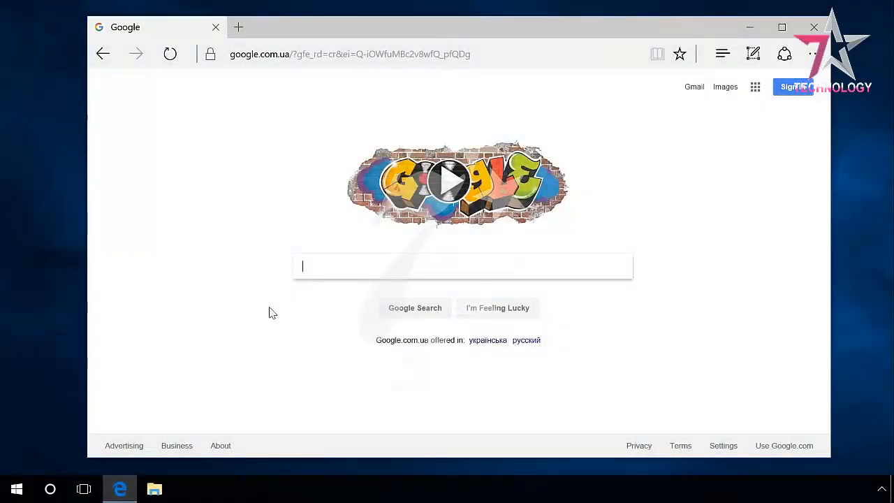
{"action": "type", "text": "visual c++ download"}
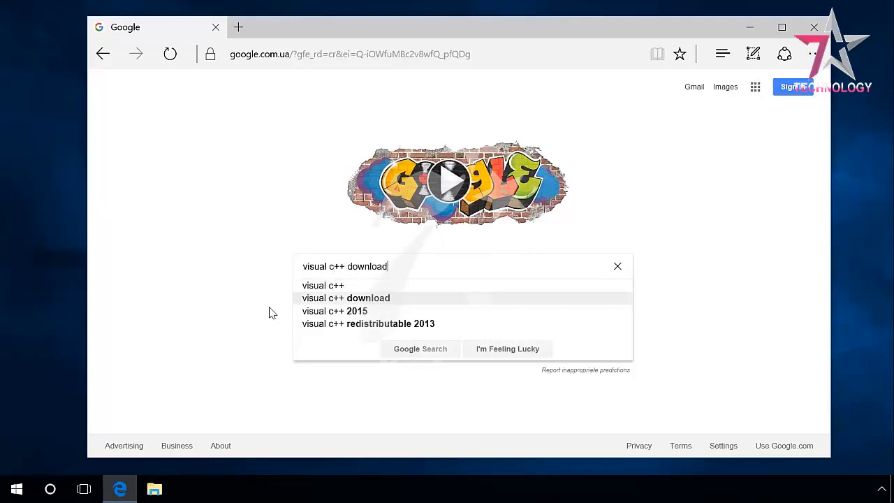
{"action": "left_click", "coordinate": [334, 311]}
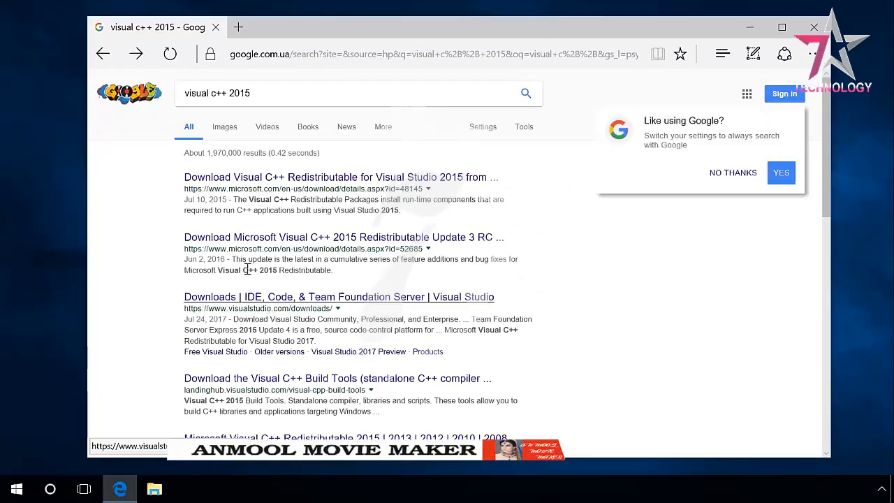
{"action": "left_click", "coordinate": [342, 237]}
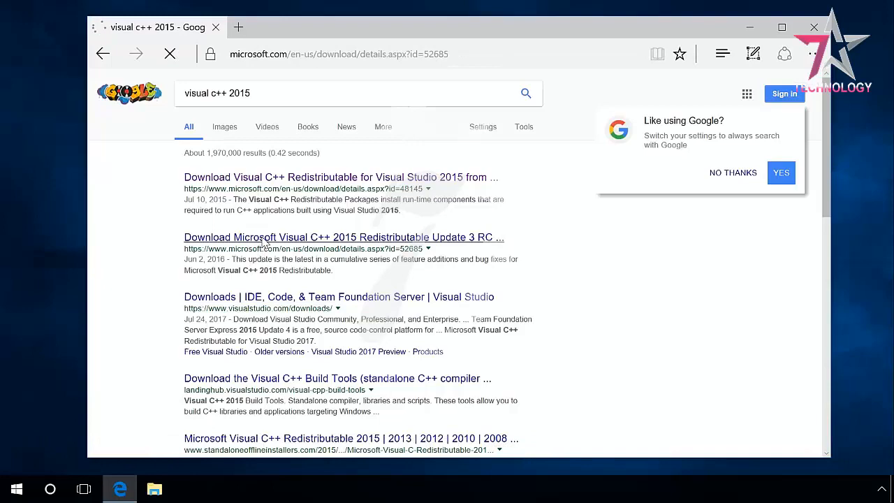
Expand the Details and System Requirements sections while scrolling the Update 3 RC download page.
{"action": "left_click", "coordinate": [343, 236]}
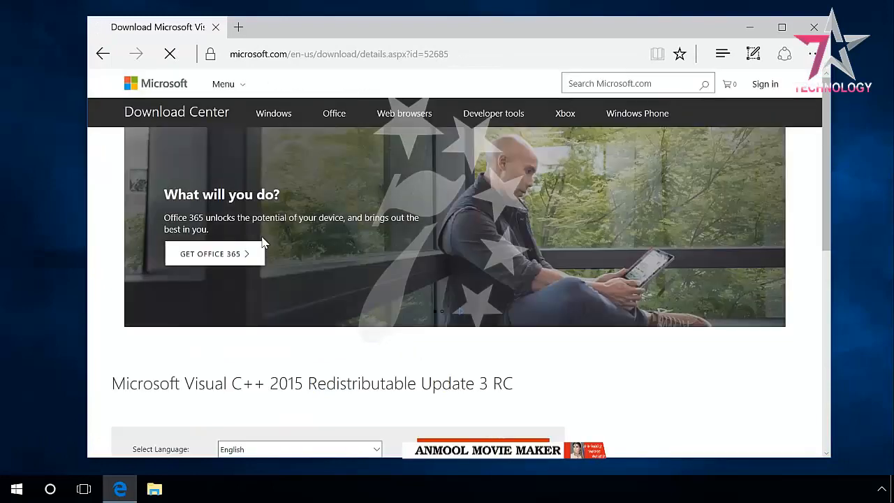
{"action": "scroll", "scroll_direction": "down", "scroll_amount": 3}
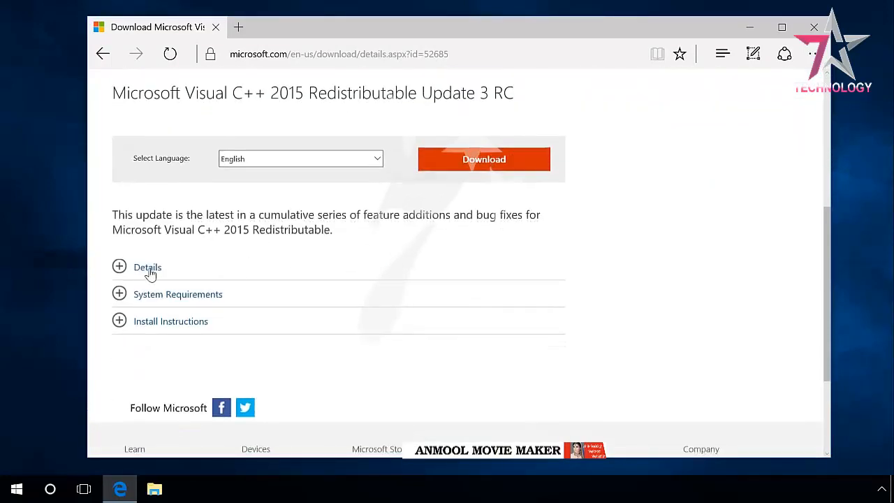
{"action": "left_click", "coordinate": [147, 267]}
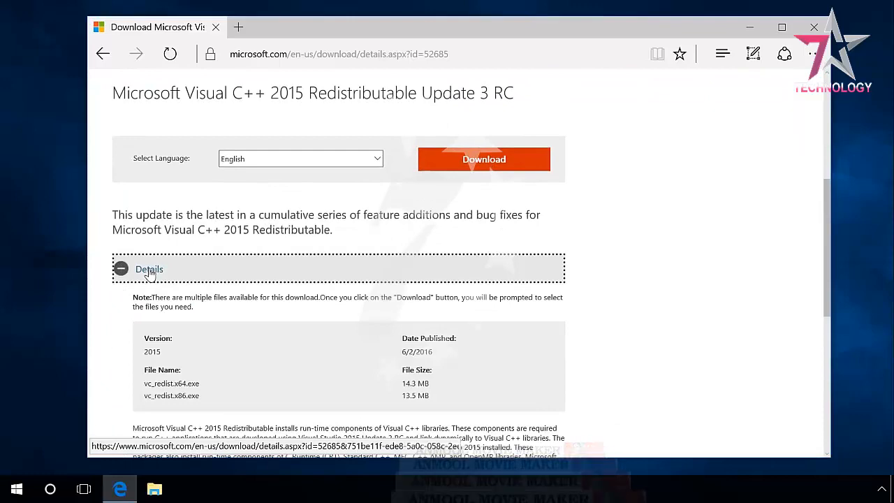
{"action": "scroll", "scroll_direction": "down", "scroll_amount": 3}
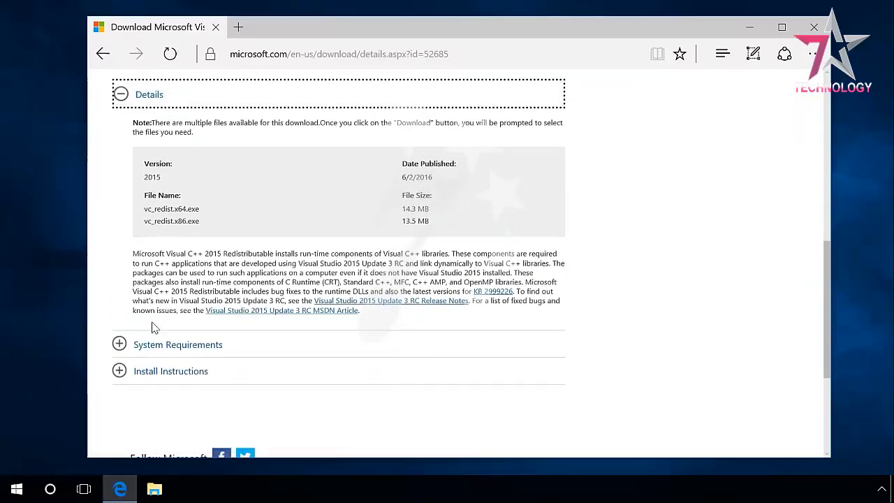
{"action": "left_click", "coordinate": [178, 344]}
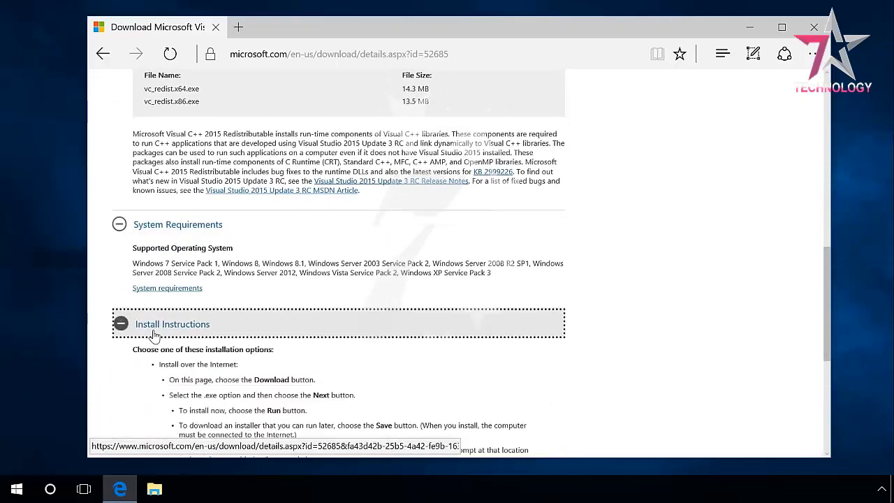
{"action": "scroll", "scroll_direction": "down", "scroll_amount": 3}
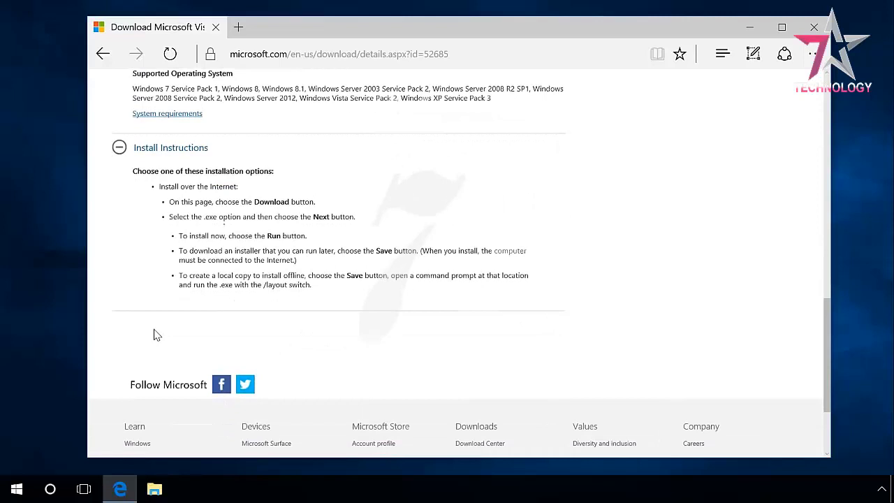
{"action": "scroll", "scroll_direction": "down", "scroll_amount": 3}
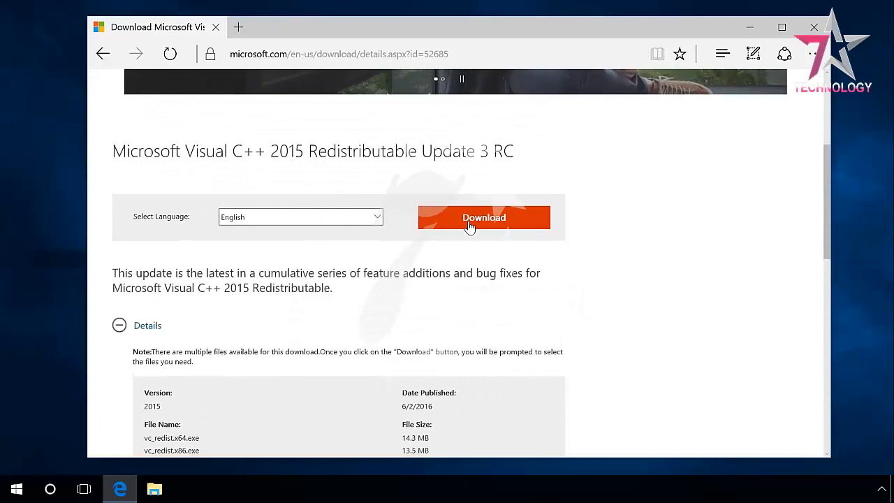
Download vc_redist.x64.exe and run the x64 installer from the download bar.
{"action": "left_click", "coordinate": [483, 217]}
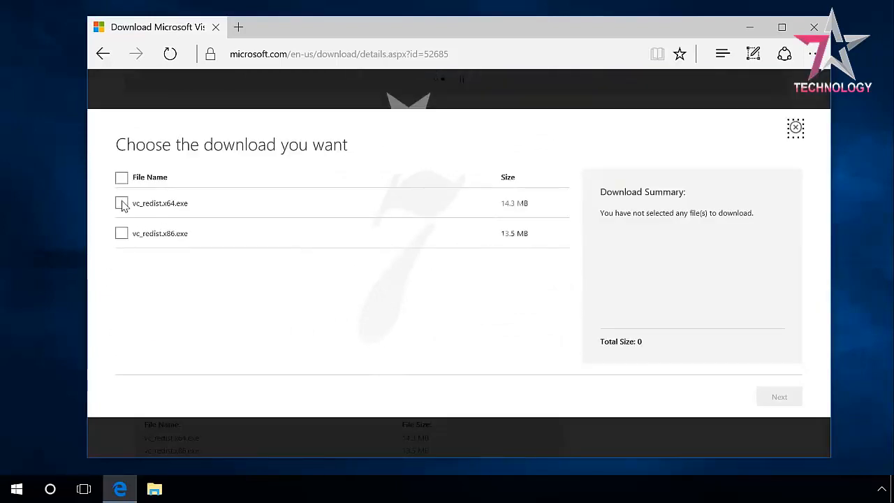
{"action": "left_click", "coordinate": [121, 204]}
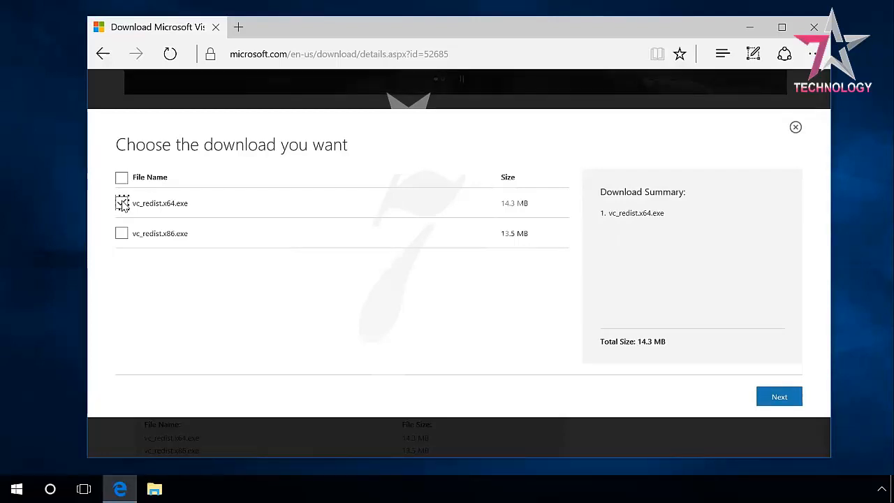
{"action": "left_click", "coordinate": [779, 396]}
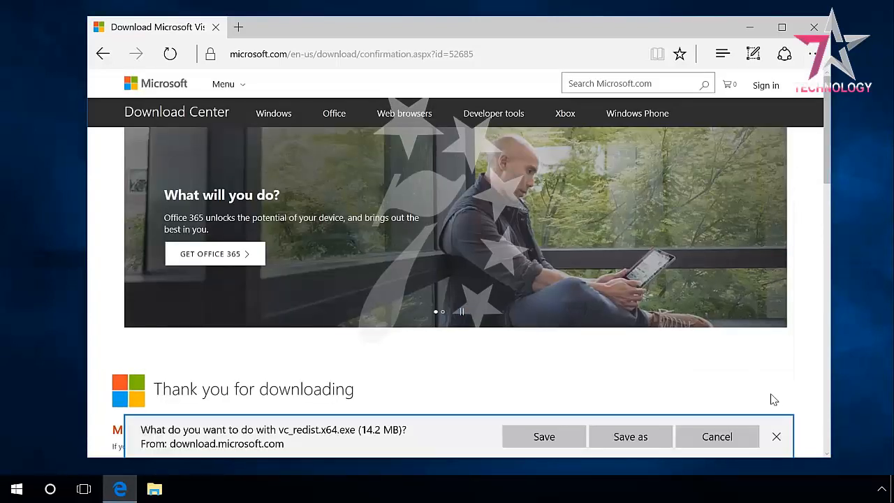
{"action": "left_click", "coordinate": [543, 436]}
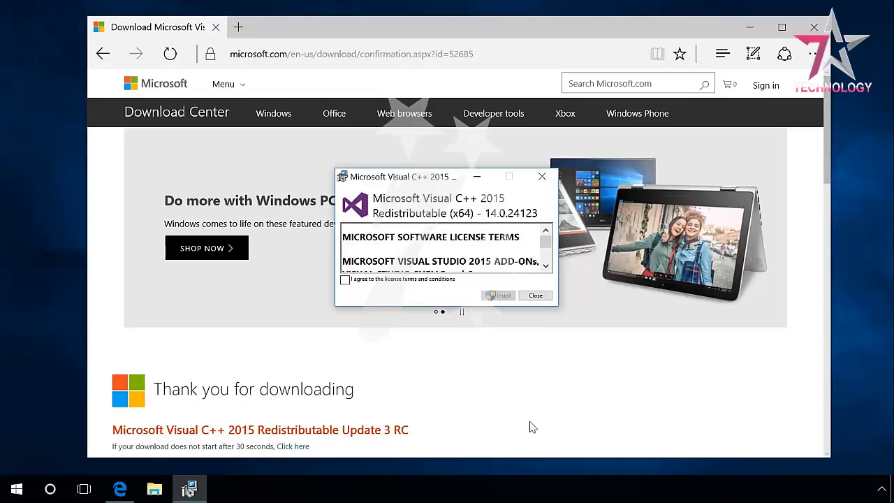
Accept the license terms and install the x64 Redistributable.
{"action": "left_click", "coordinate": [345, 280]}
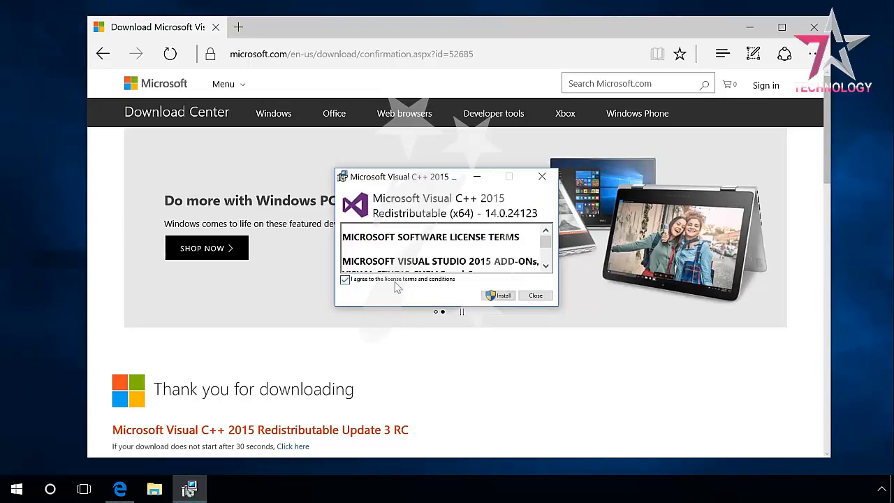
{"action": "left_click", "coordinate": [499, 295]}
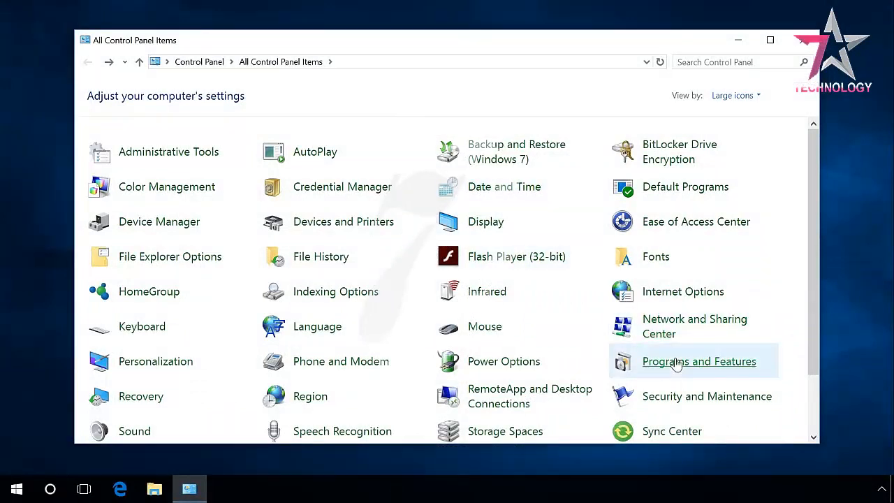
Open Programs and Features and inspect the Visual C++ 2015 x64 and 2008 x64/x86 entries.
{"action": "left_click", "coordinate": [698, 361]}
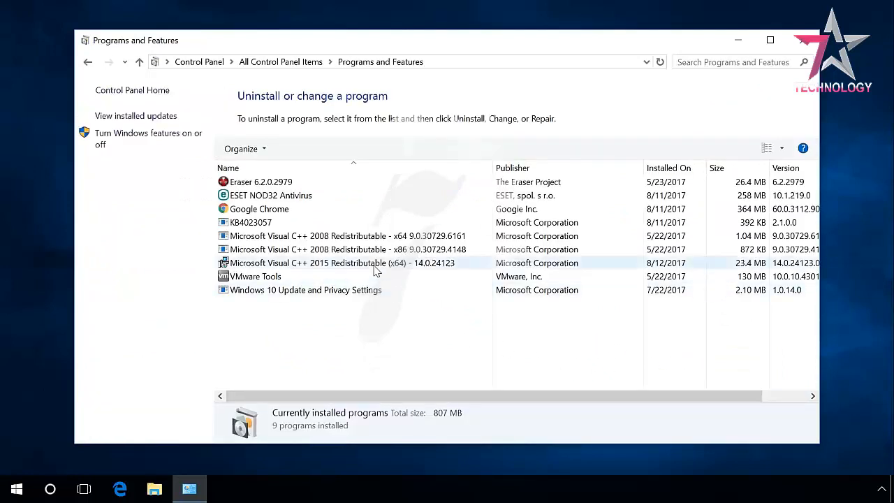
{"action": "left_click", "coordinate": [342, 263]}
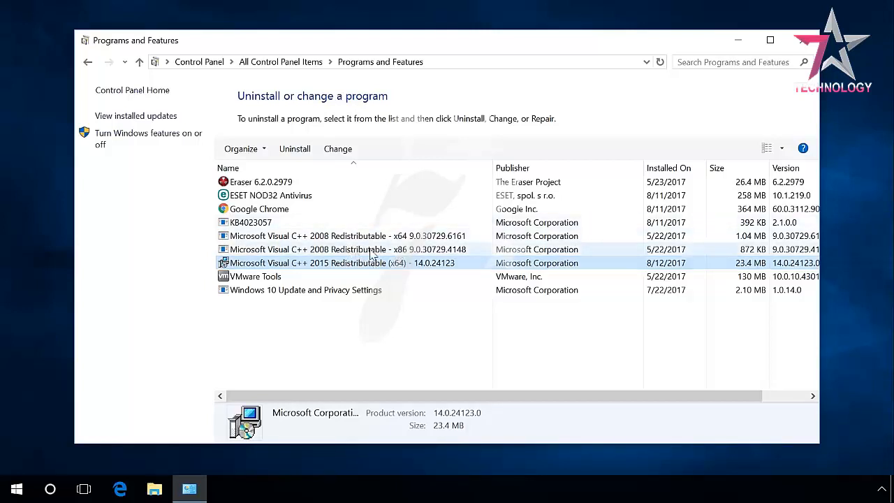
{"action": "mouse_move", "coordinate": [328, 245]}
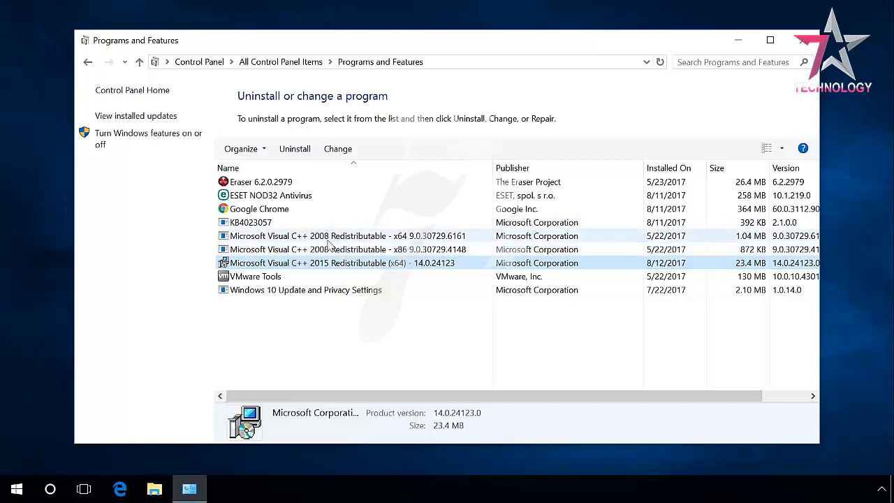
{"action": "left_click", "coordinate": [348, 236]}
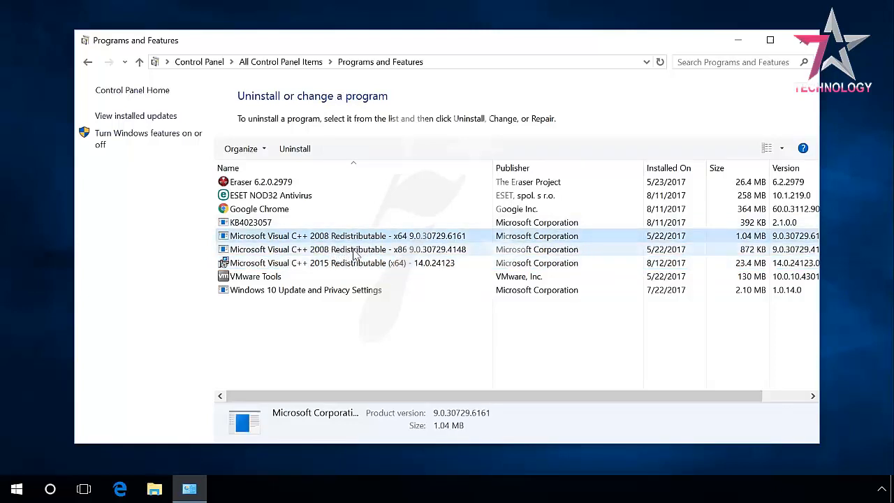
{"action": "left_click", "coordinate": [347, 249]}
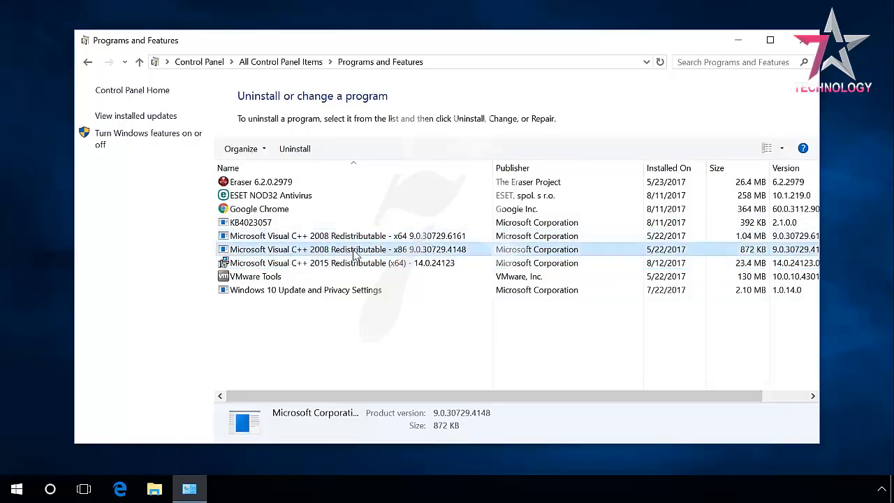
Recheck the 2015 x64 and 2008 x86 entries, then dismiss the MSVCP80.dll error.
{"action": "left_click", "coordinate": [342, 263]}
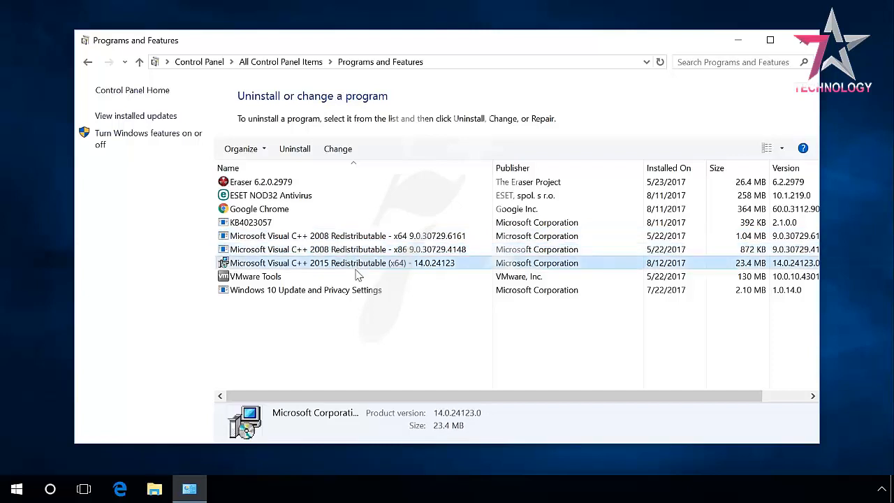
{"action": "mouse_move", "coordinate": [391, 340]}
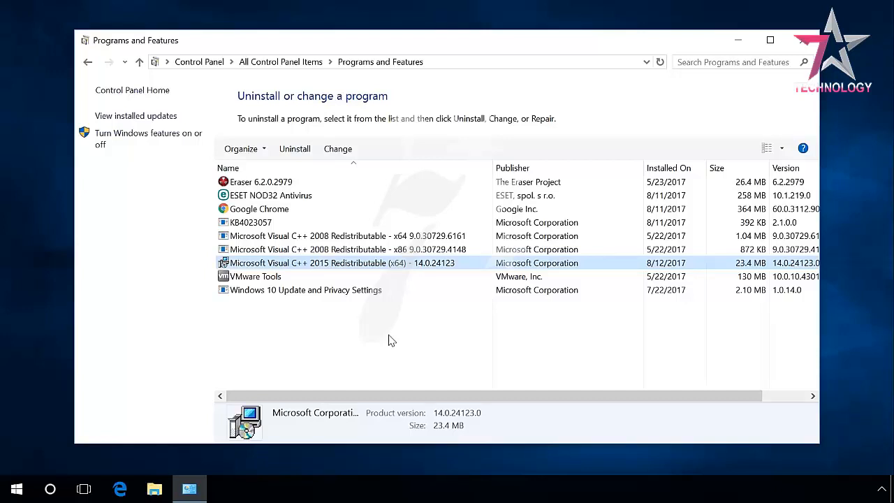
{"action": "left_click", "coordinate": [347, 250]}
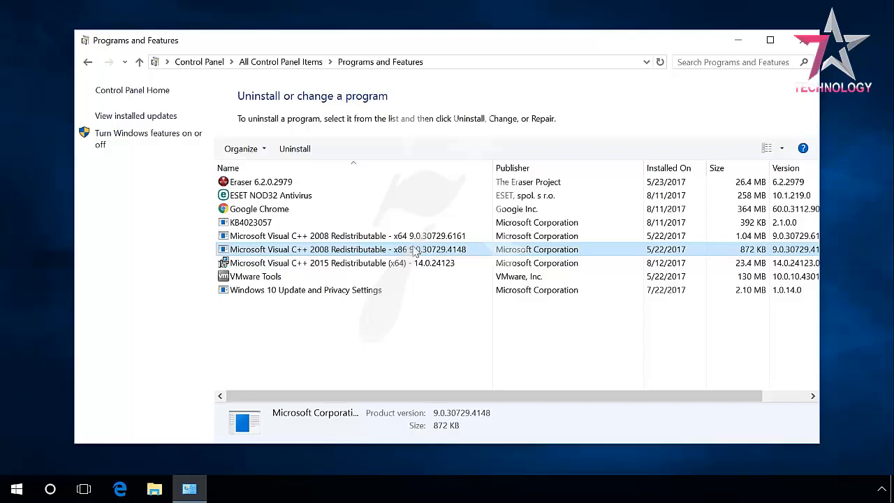
{"action": "mouse_move", "coordinate": [418, 324]}
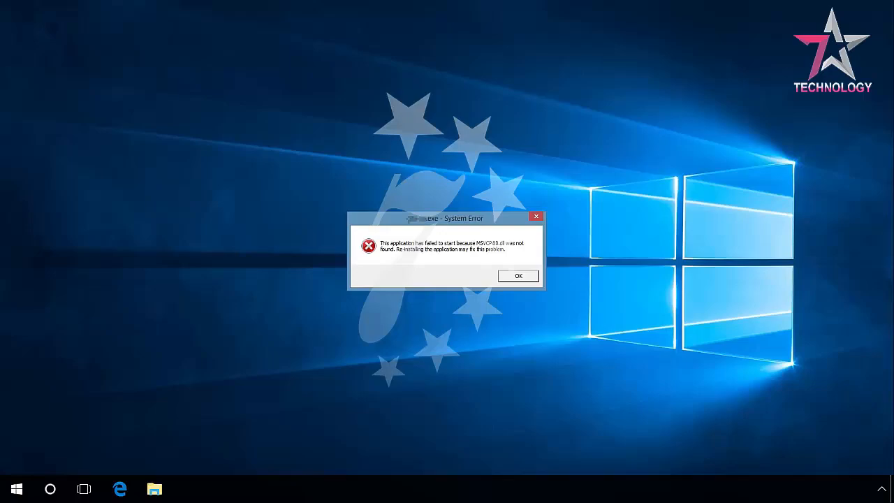
{"action": "left_click", "coordinate": [518, 275]}
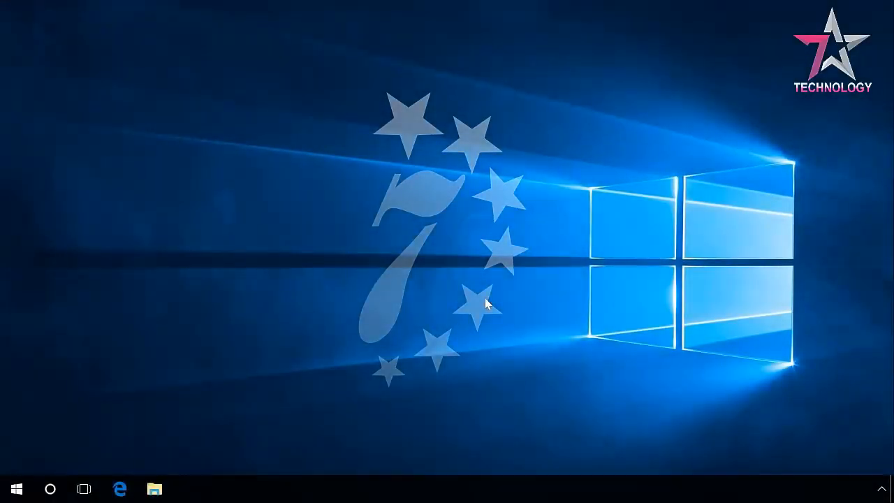